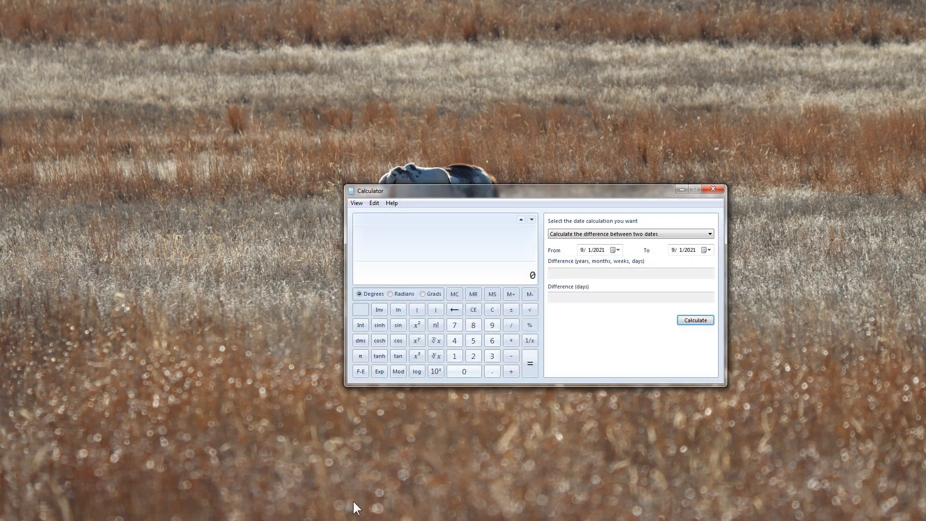
mouse_move(419, 440)
text(10 * 10)
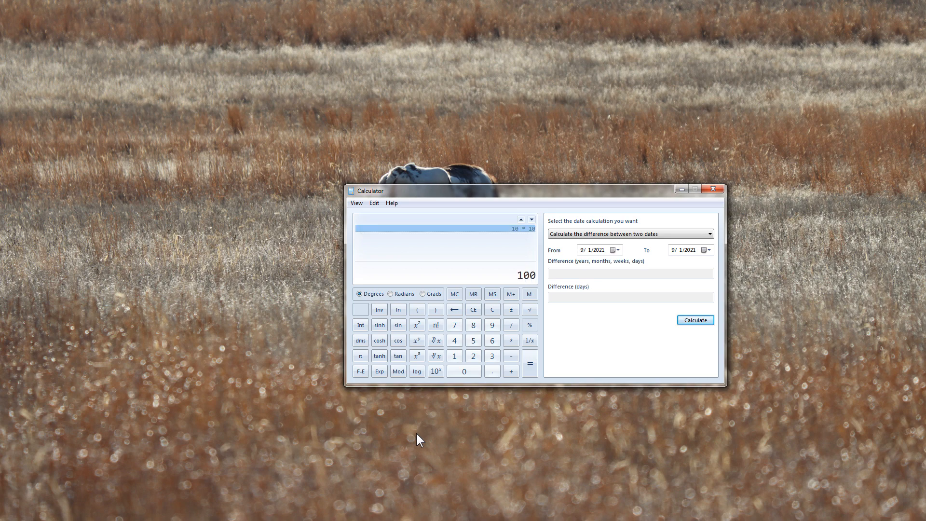
mouse_move(518, 235)
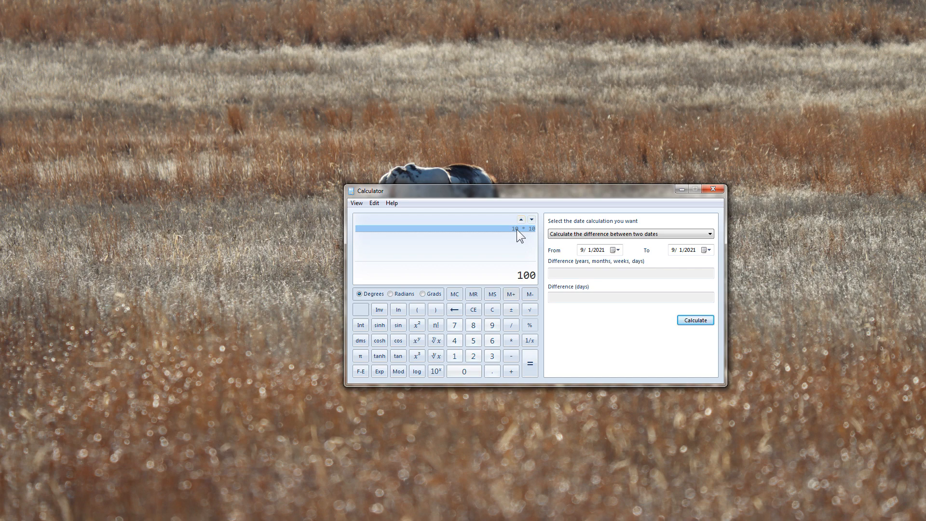
mouse_move(537, 239)
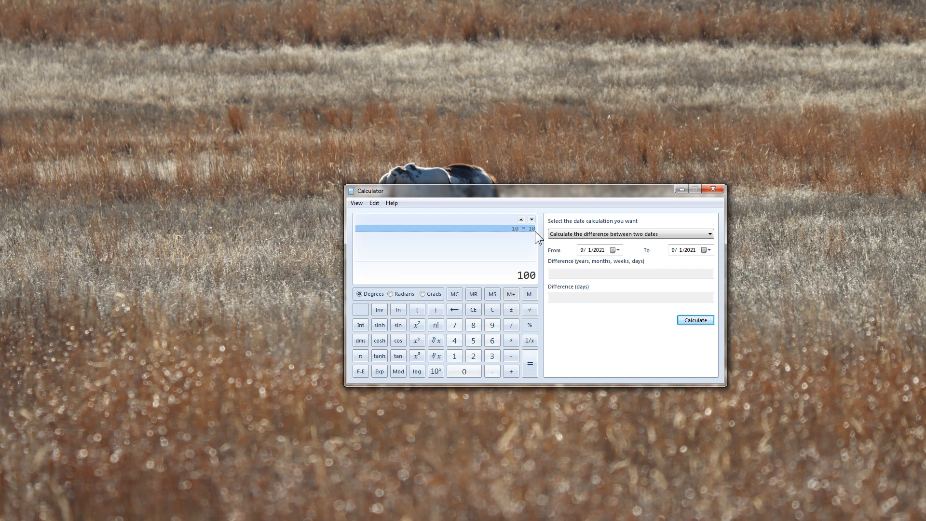
mouse_move(535, 236)
text(3 * 15)
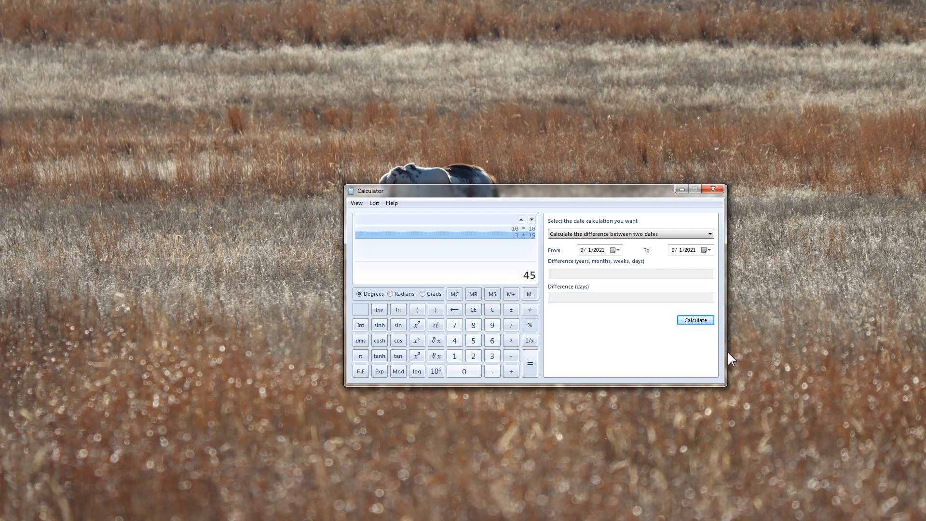
mouse_move(526, 269)
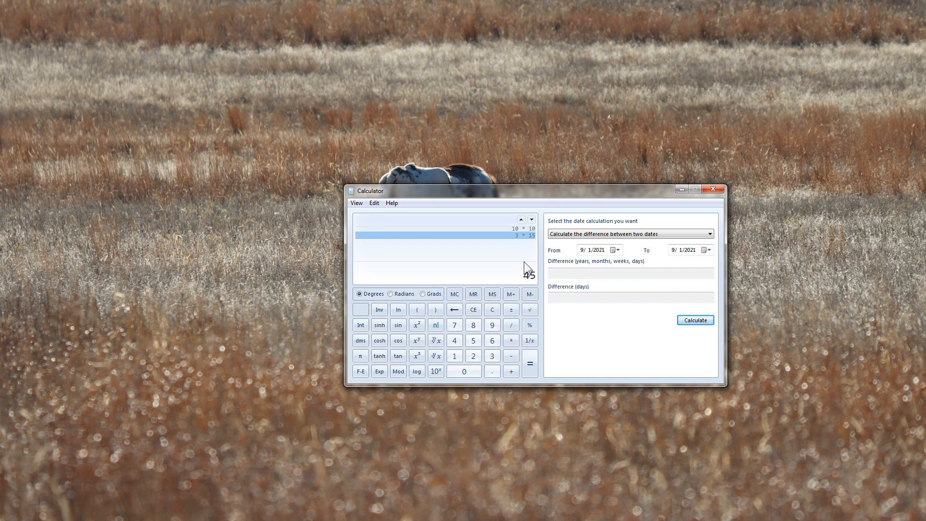
mouse_move(518, 245)
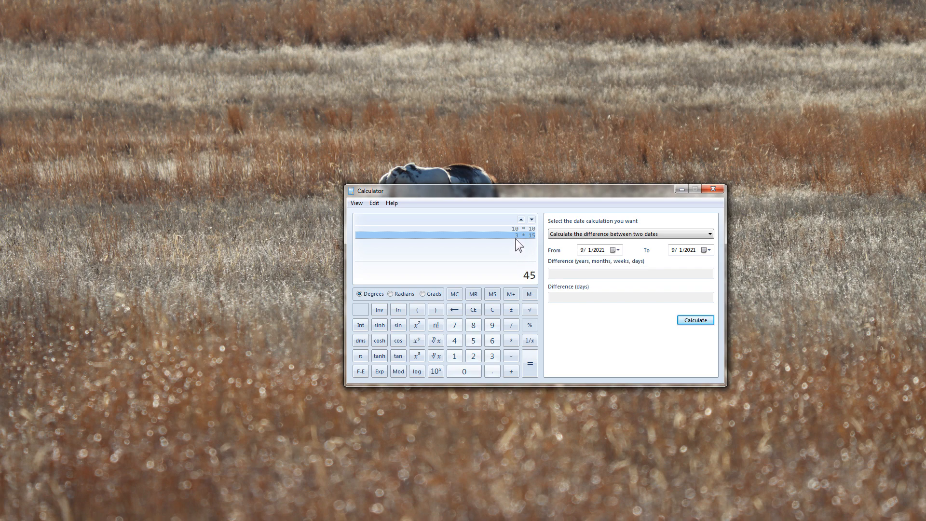
mouse_move(536, 245)
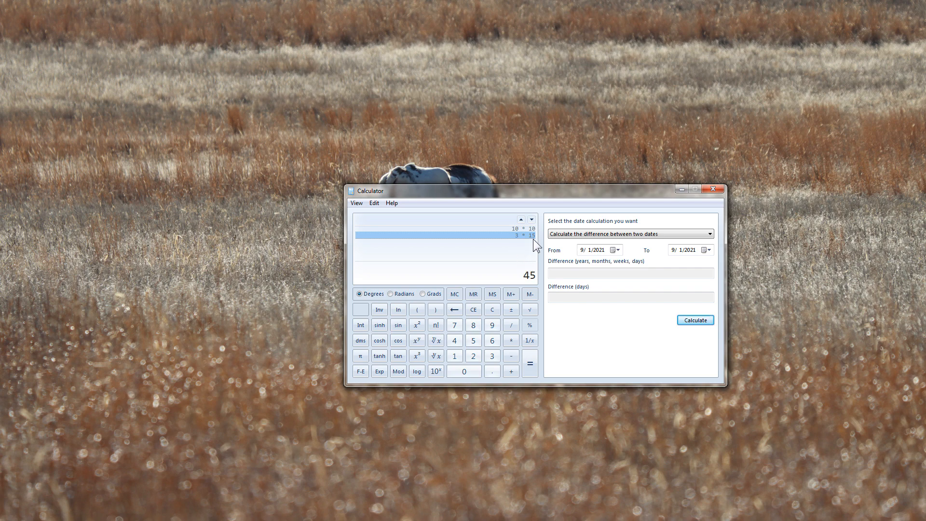
mouse_move(534, 263)
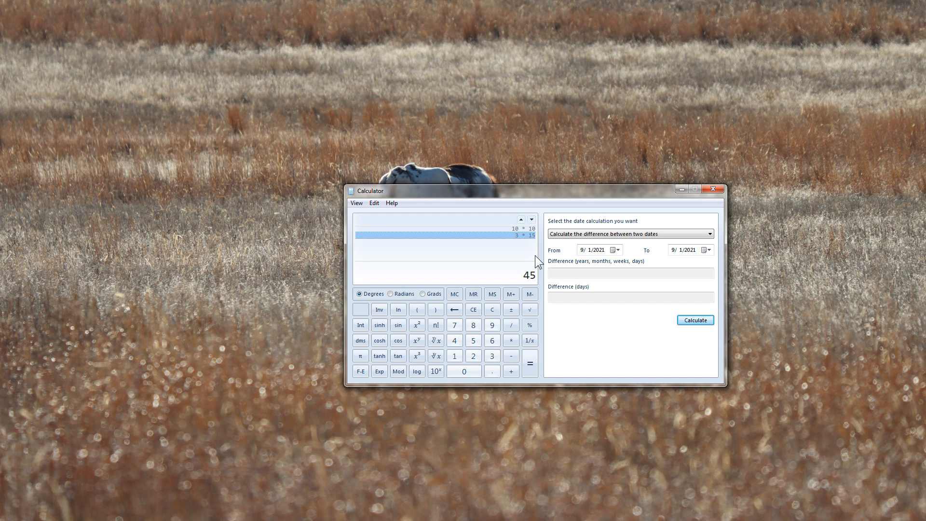
- Clear the display and compute 45 ÷ 3 and 100 ÷ 10 into the history
click(492, 310)
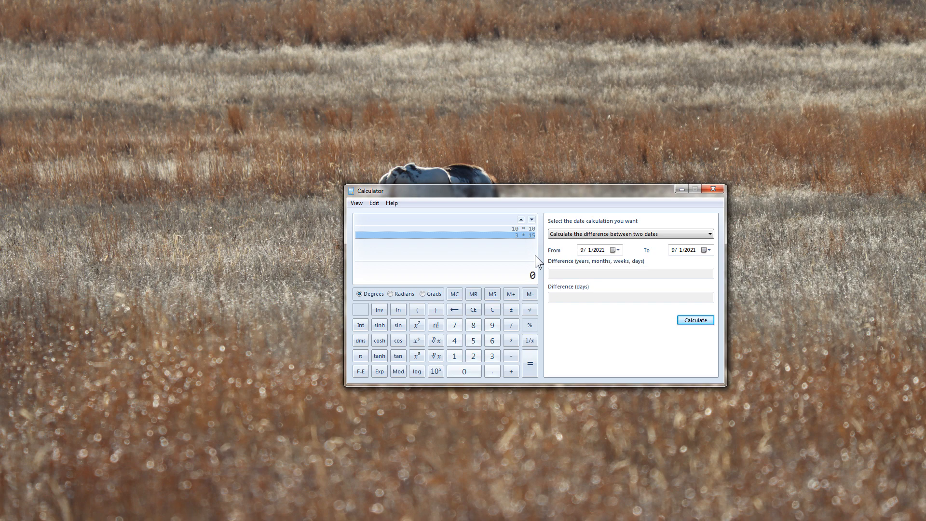
click(530, 364)
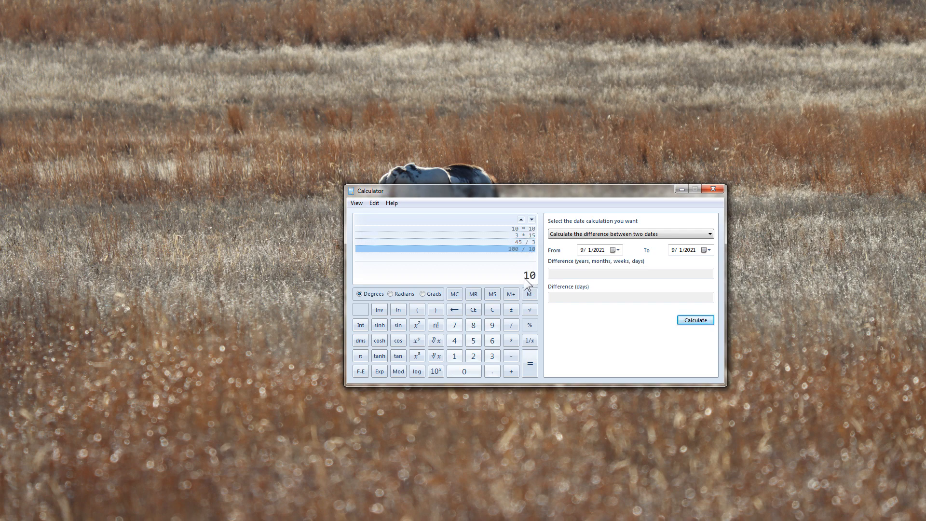
mouse_move(536, 284)
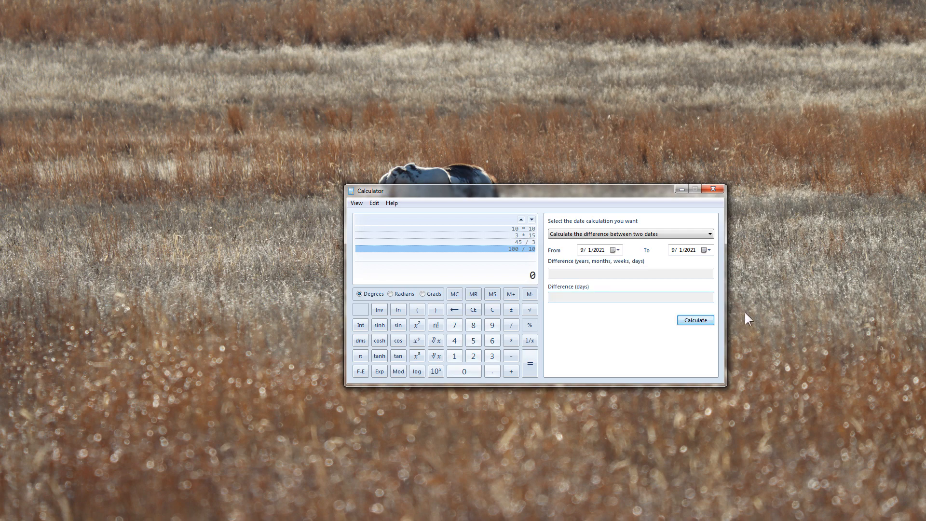
mouse_move(672, 354)
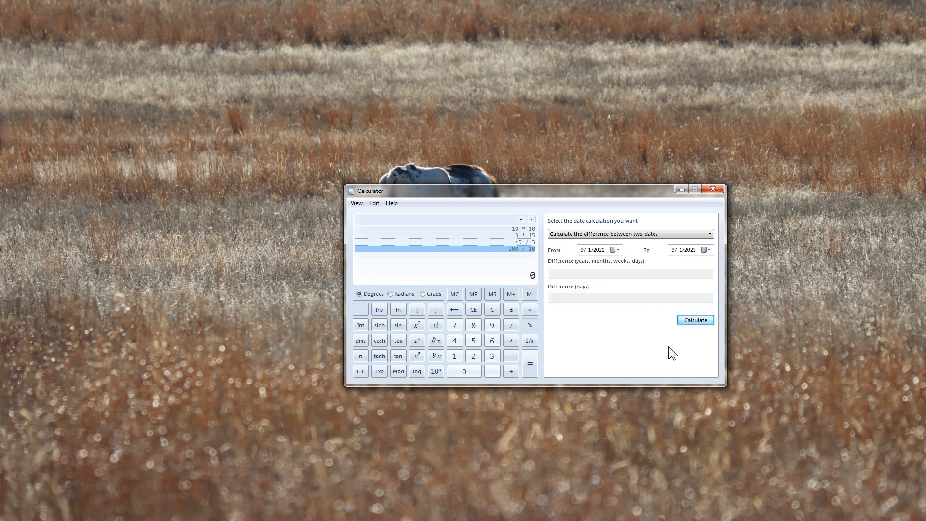
mouse_move(546, 313)
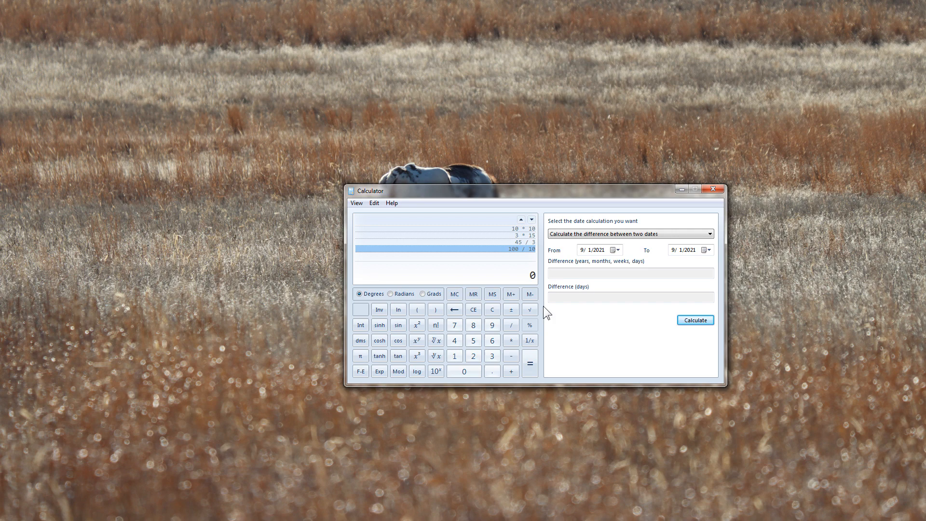
mouse_move(668, 361)
text(.3)
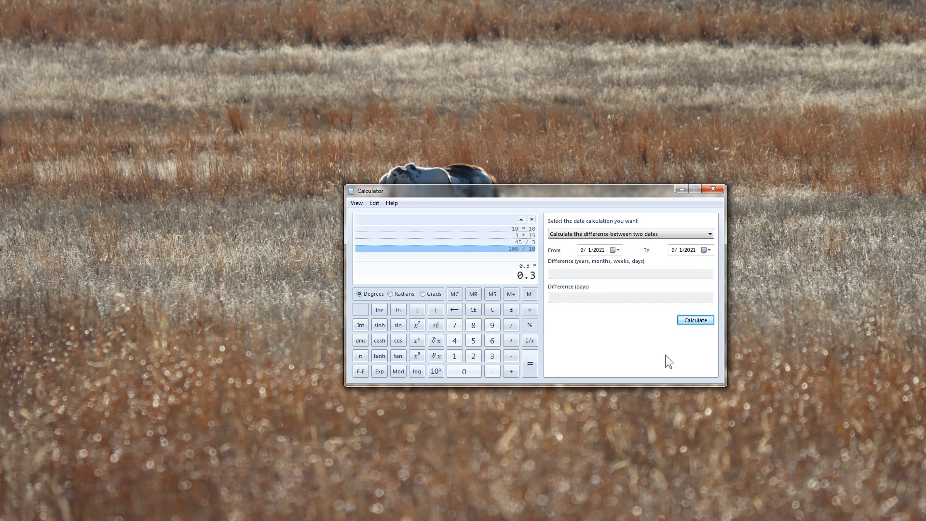
- Compute 0.3 × 15 so the history shows the 4.5 result
click(530, 362)
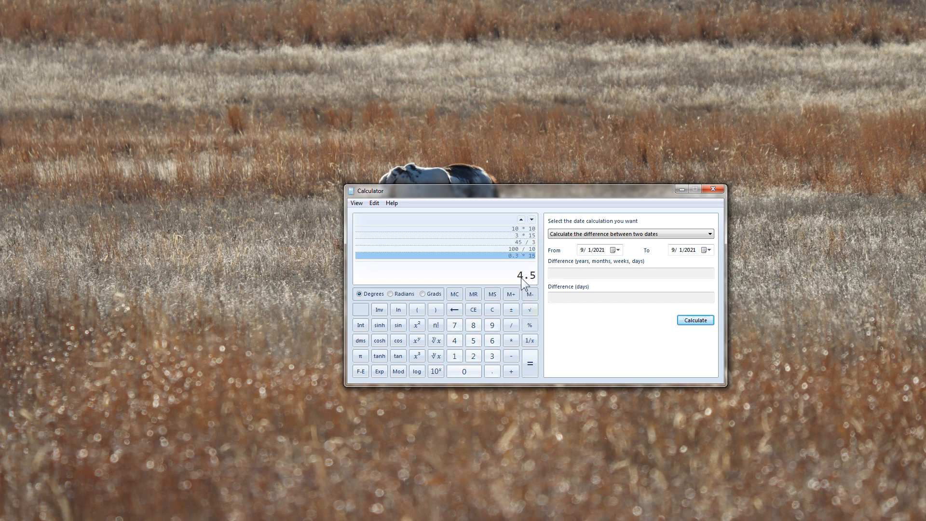
mouse_move(529, 282)
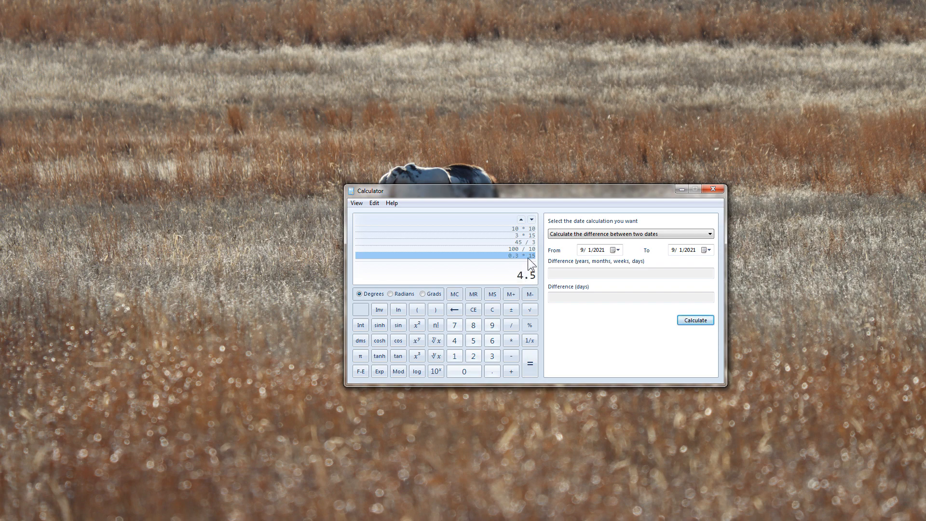
mouse_move(511, 266)
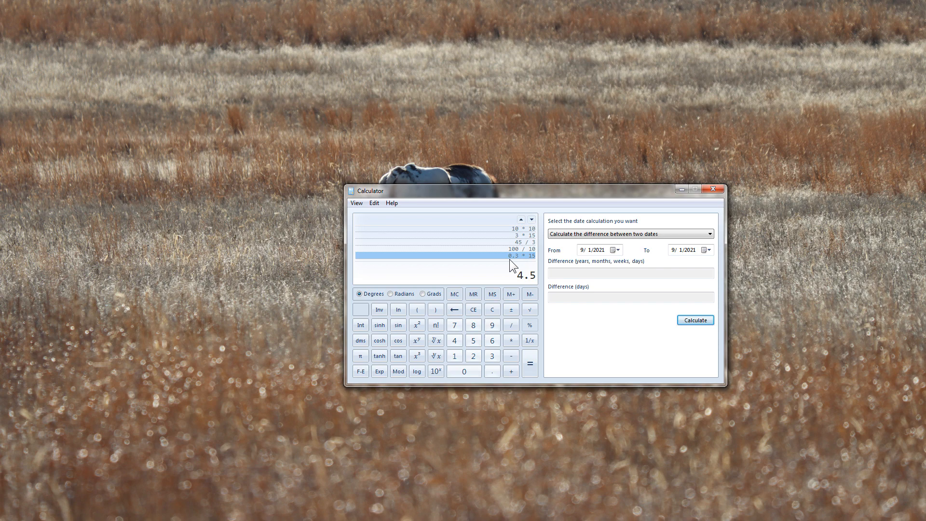
mouse_move(520, 264)
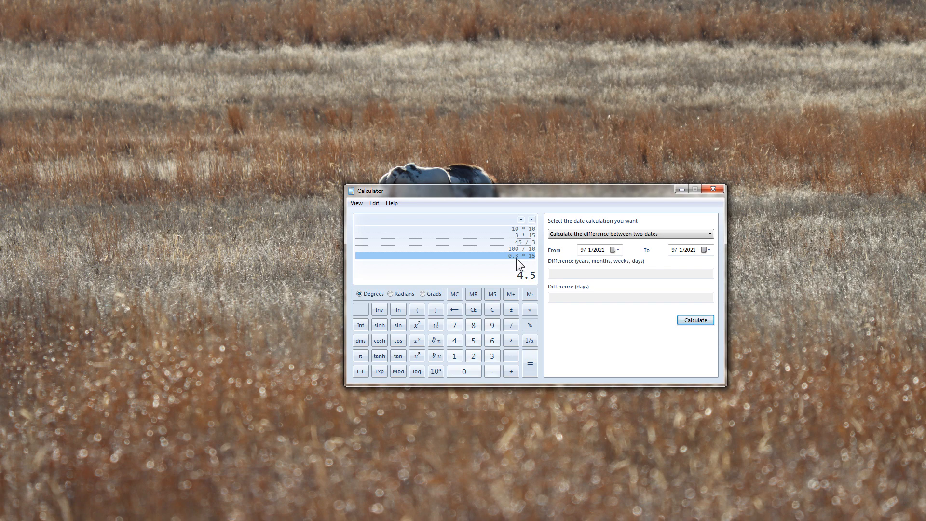
mouse_move(537, 265)
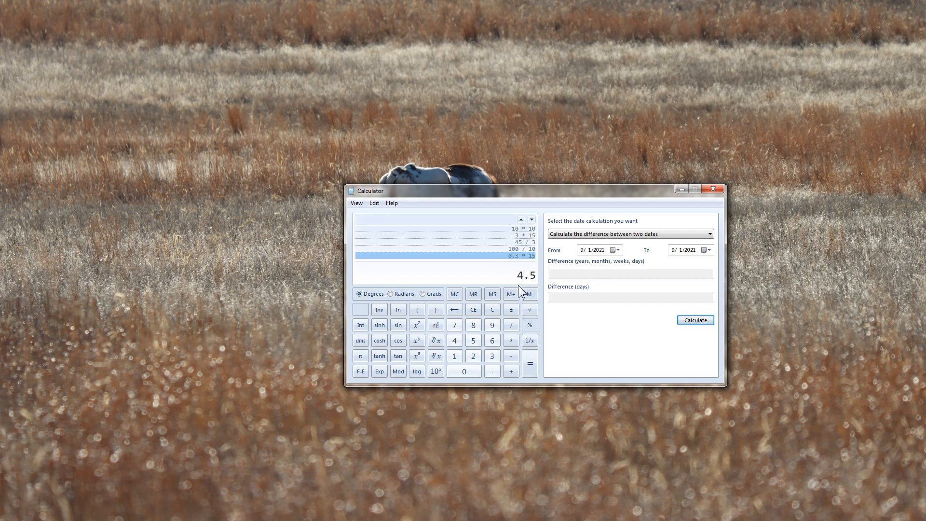
mouse_move(544, 455)
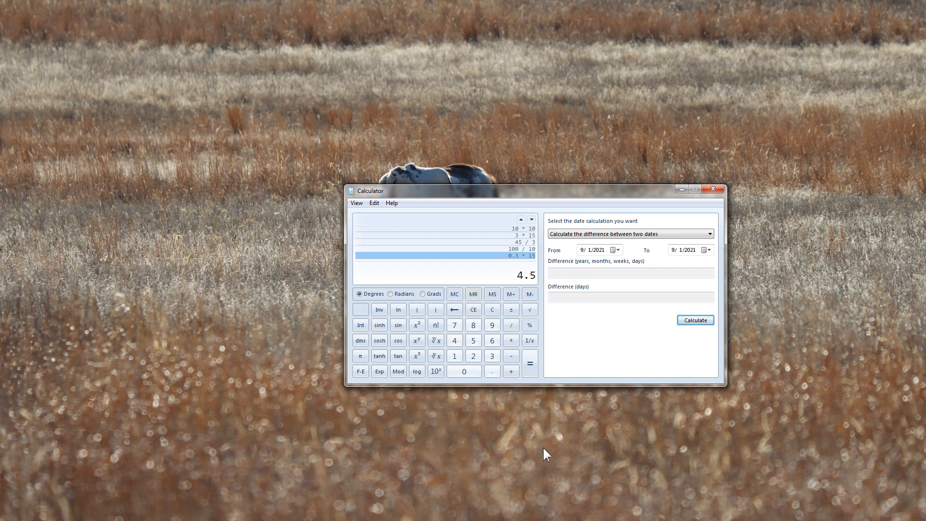
- Compute 0.3 × 0.15 = 0.045 into the history, then clear the display to 0
click(492, 309)
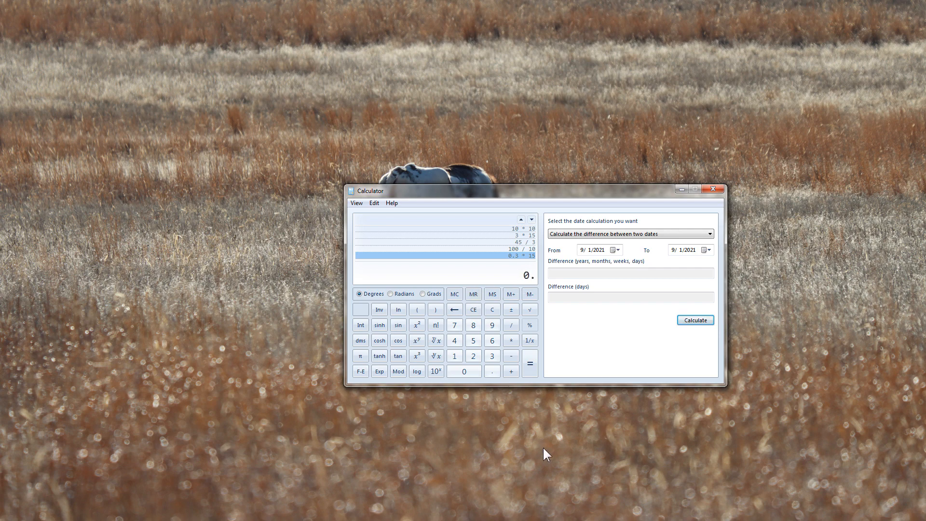
click(491, 356)
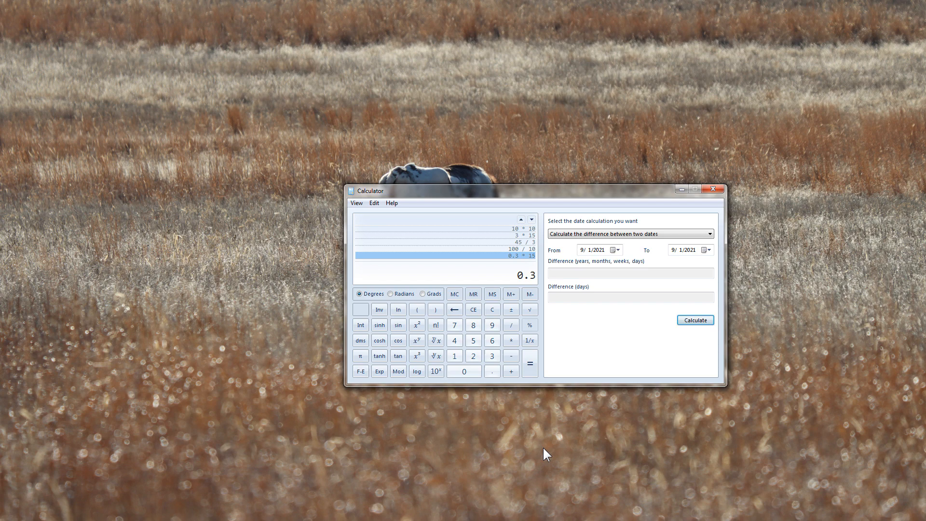
click(510, 341)
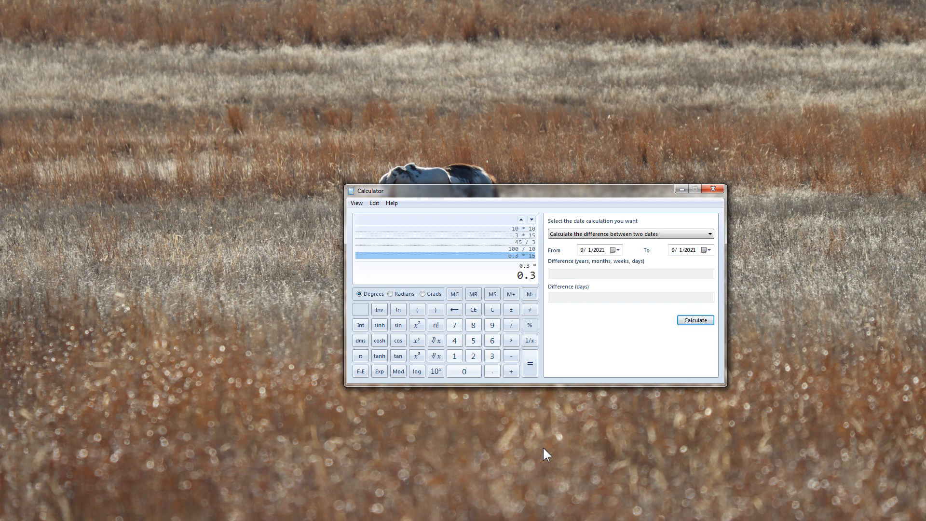
click(492, 371)
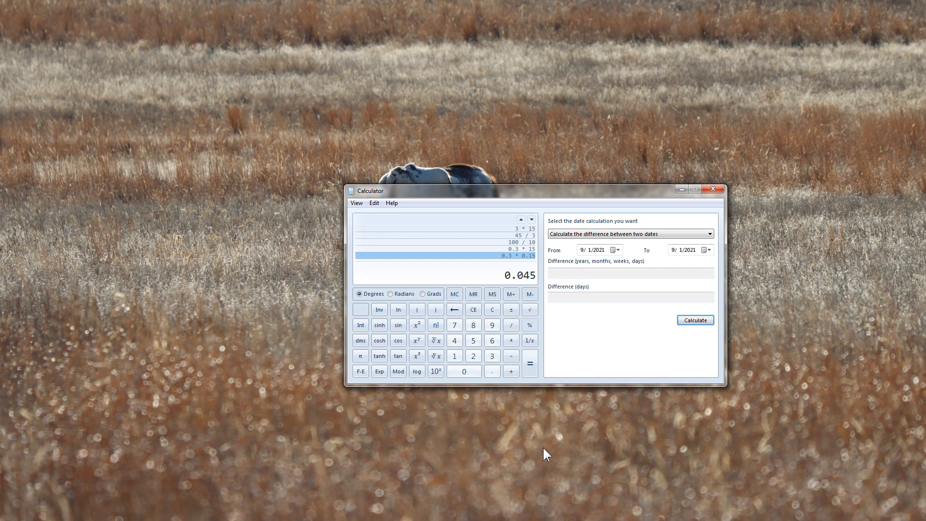
mouse_move(519, 359)
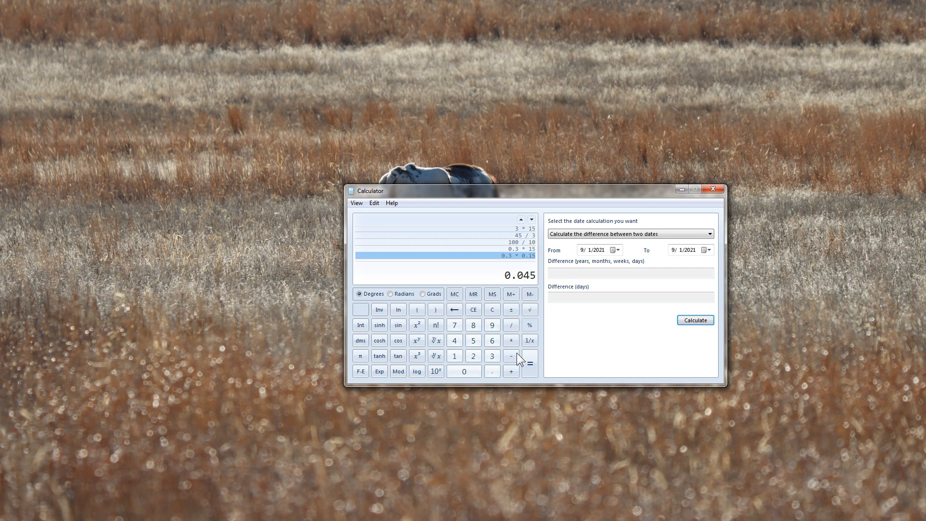
mouse_move(542, 271)
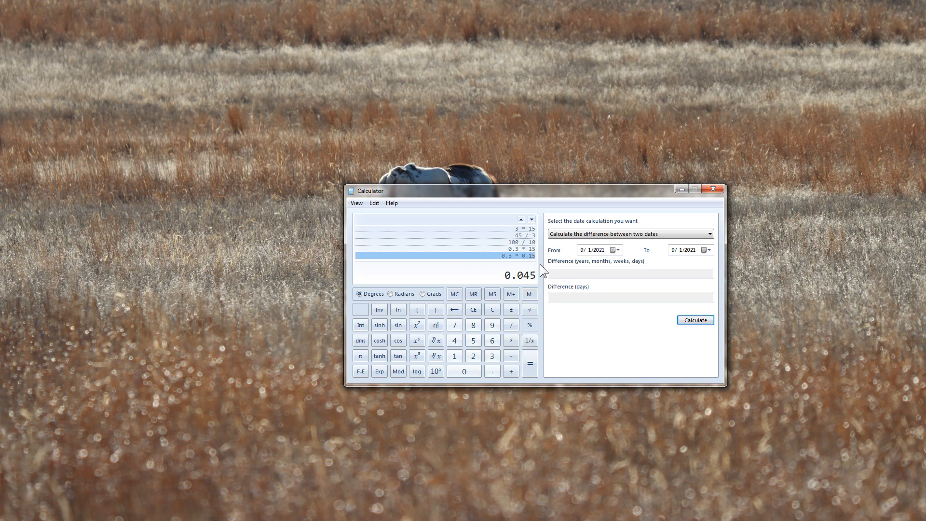
mouse_move(551, 263)
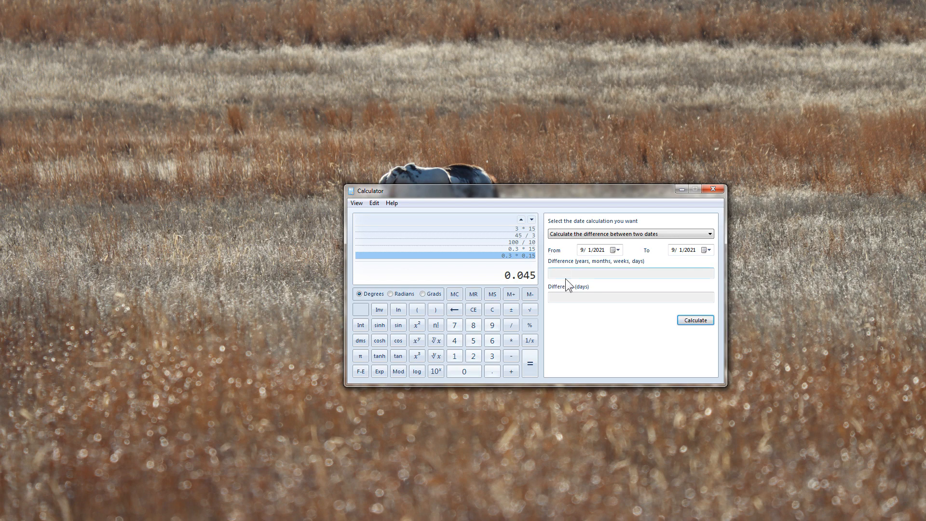
mouse_move(509, 267)
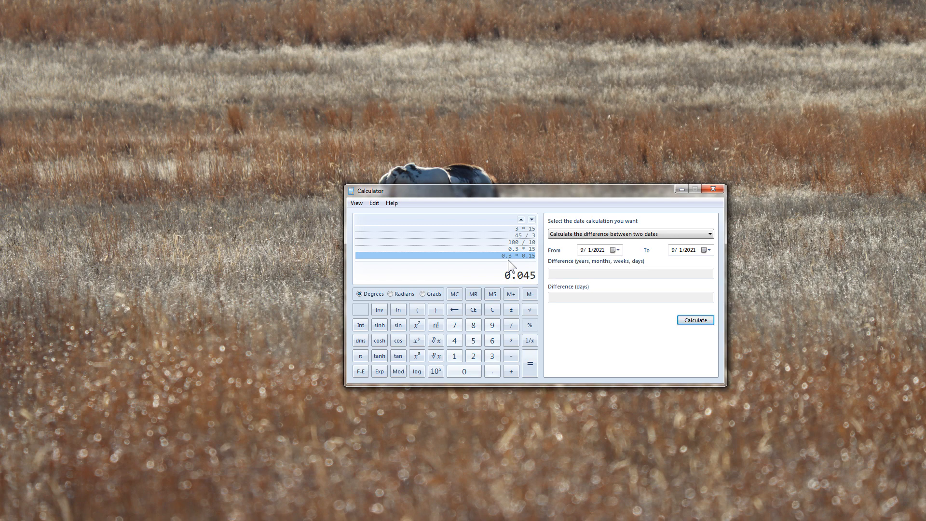
click(491, 308)
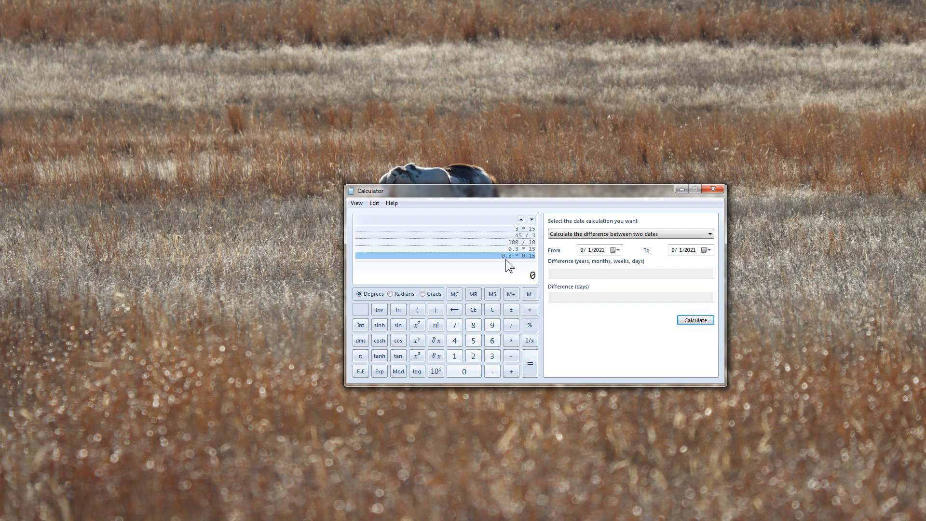
mouse_move(514, 265)
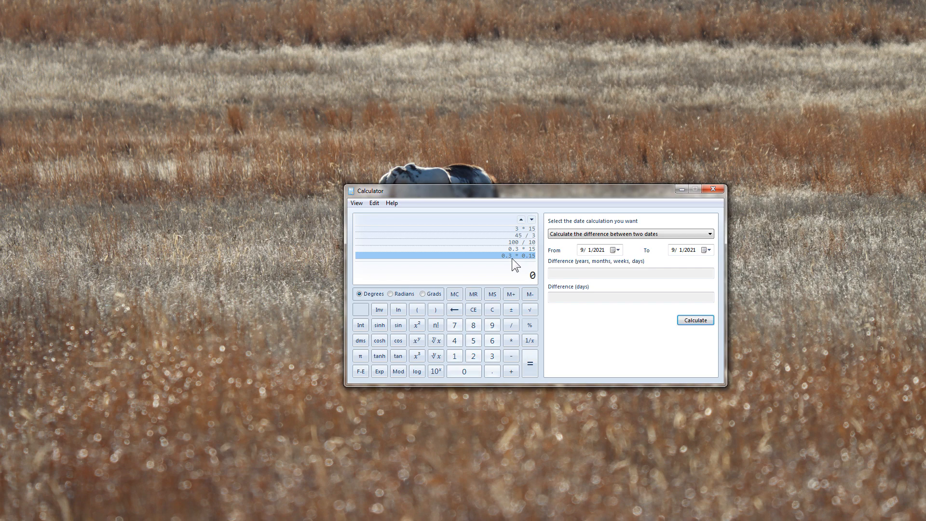
- Recall the 0.045 result from the 0.3 × 0.15 history entry and begin 45 ÷ 15
click(530, 365)
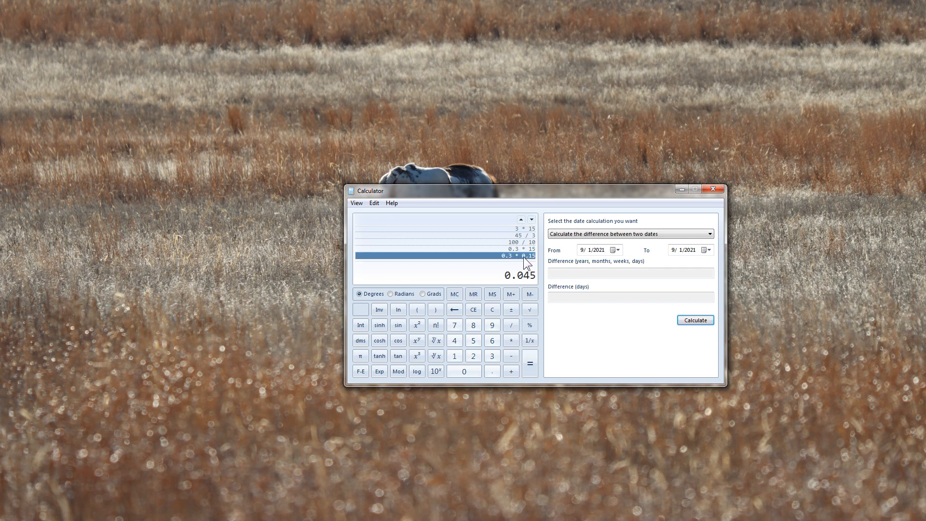
mouse_move(526, 280)
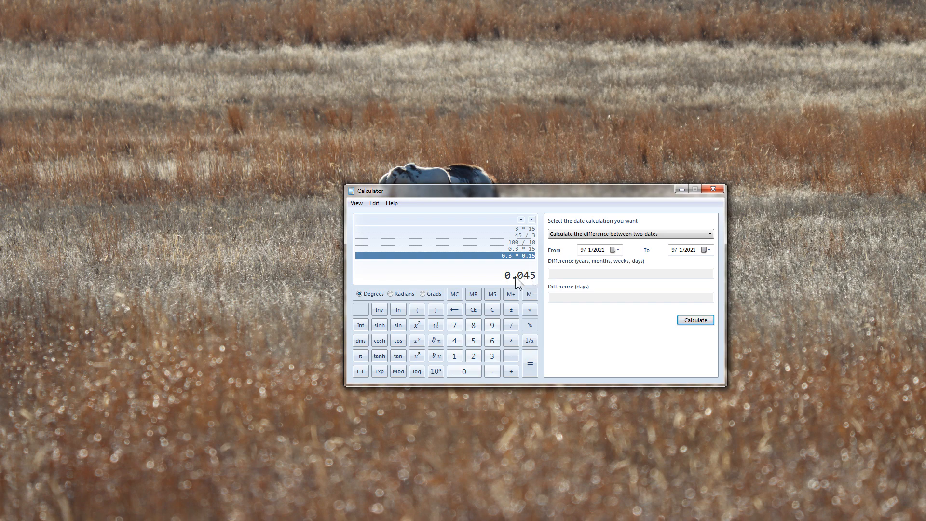
mouse_move(532, 285)
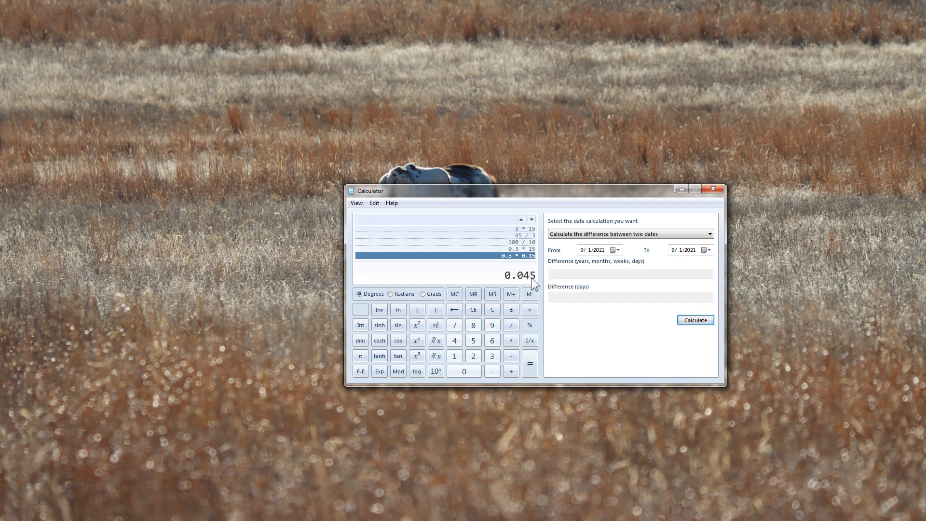
mouse_move(518, 284)
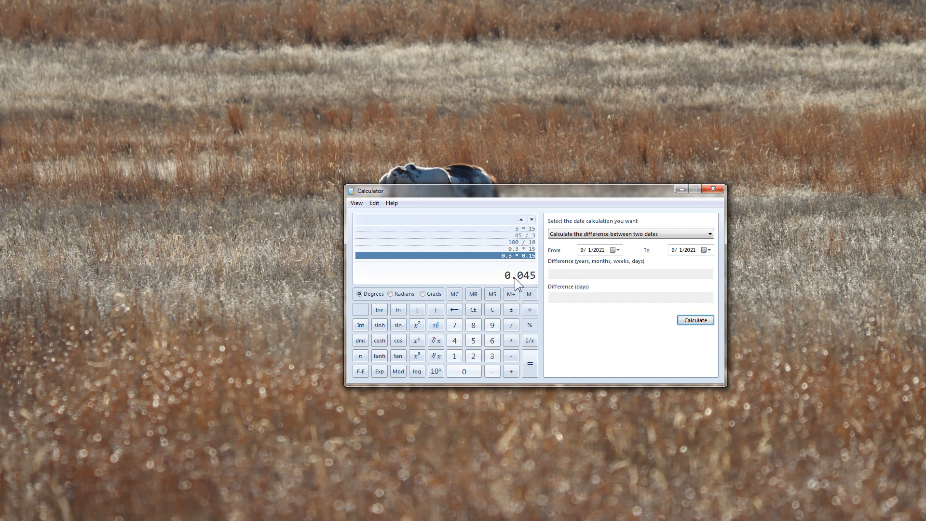
mouse_move(511, 261)
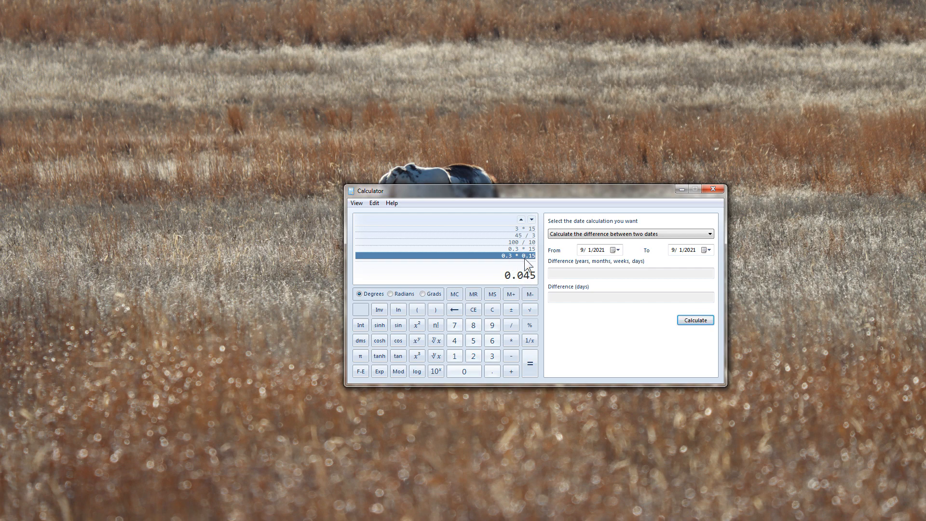
mouse_move(528, 264)
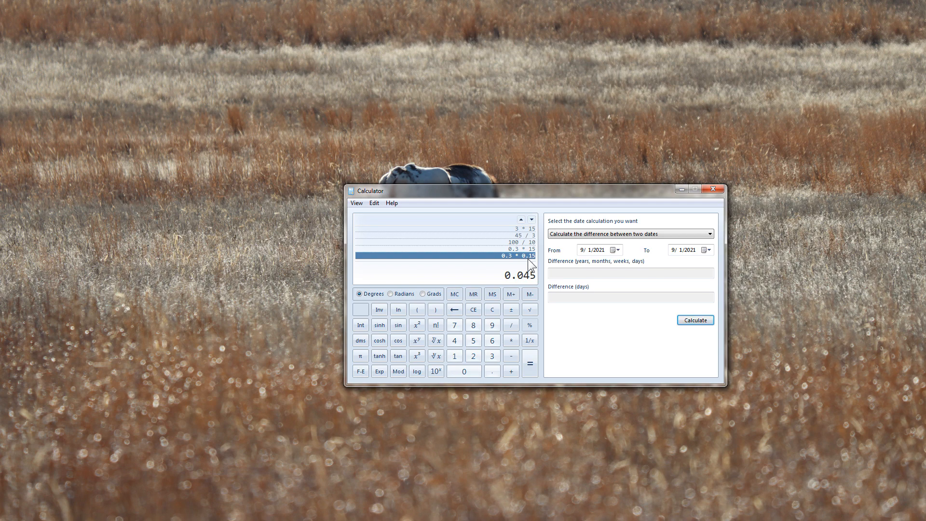
click(511, 370)
text(45 / 15)
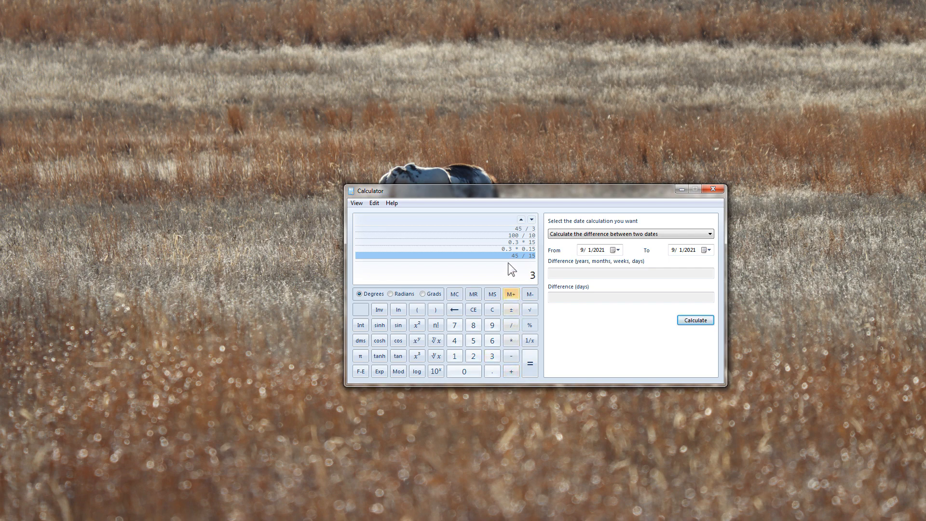
mouse_move(512, 262)
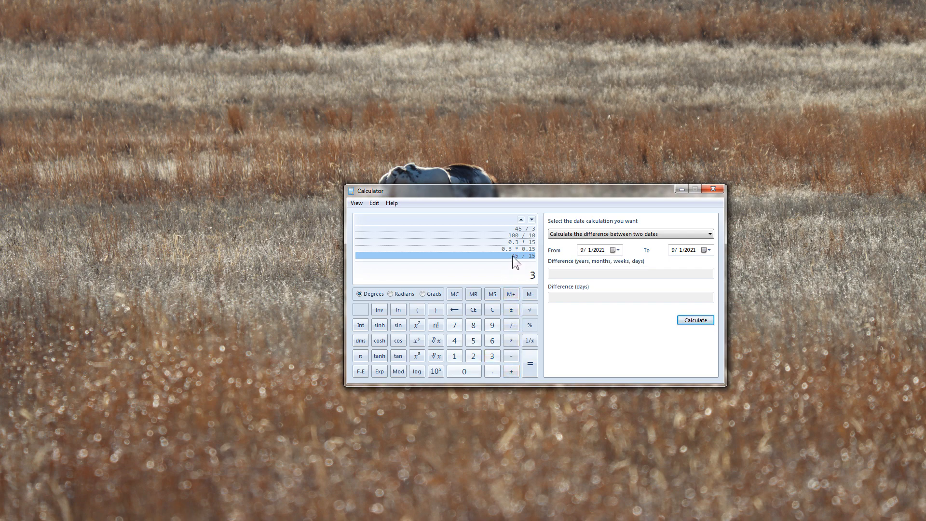
mouse_move(533, 294)
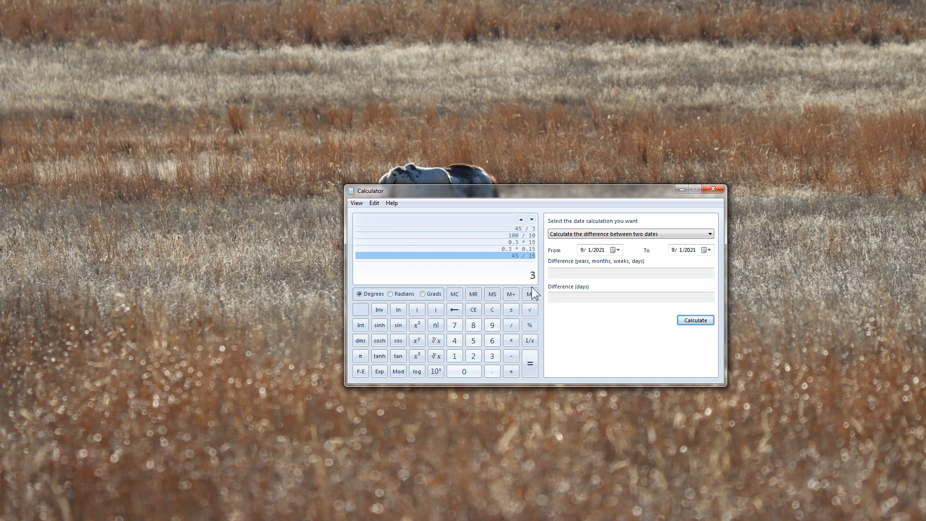
mouse_move(584, 372)
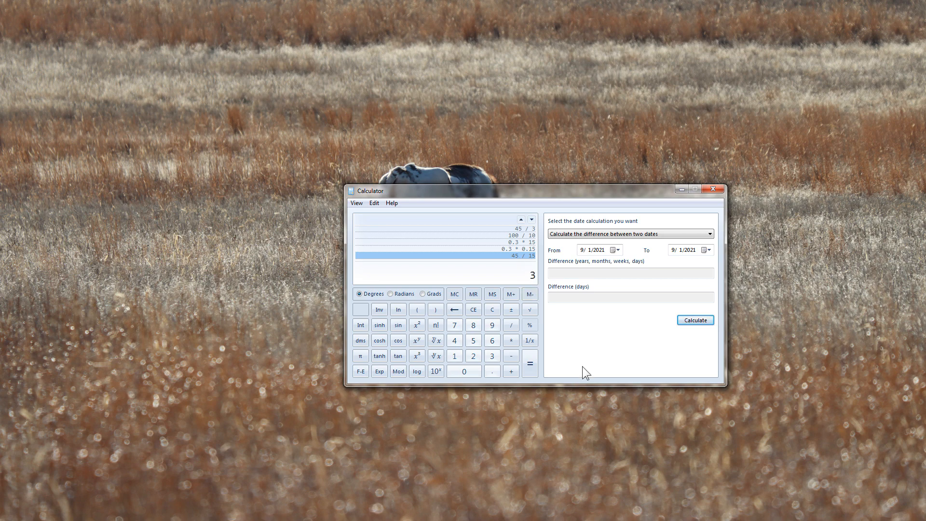
- Finish 45 ÷ 15 = 3, then compute 0.5 ÷ 0.5 = 1 into the history
click(492, 310)
text(0.5 /)
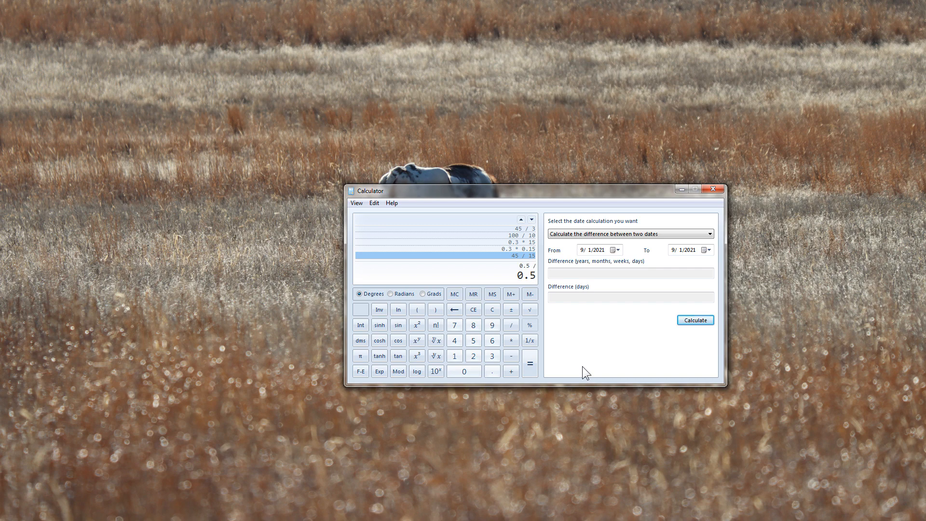
click(530, 356)
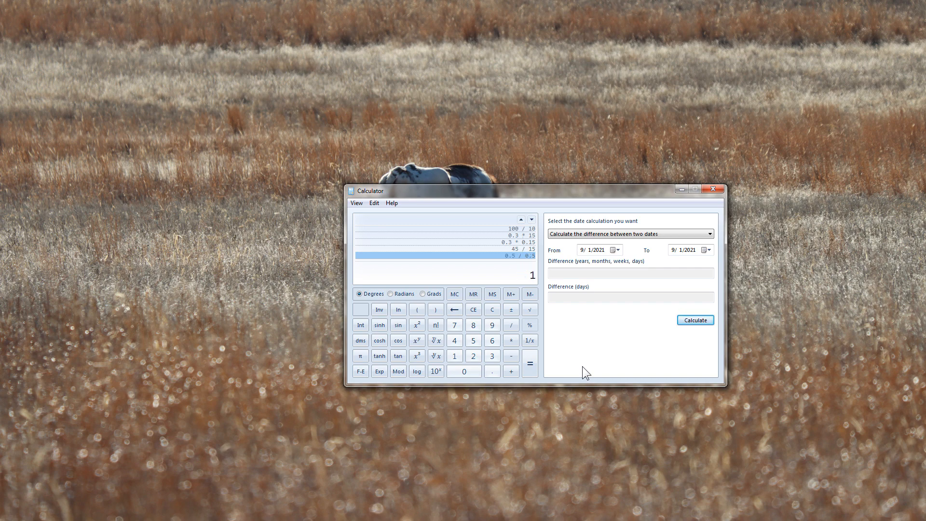